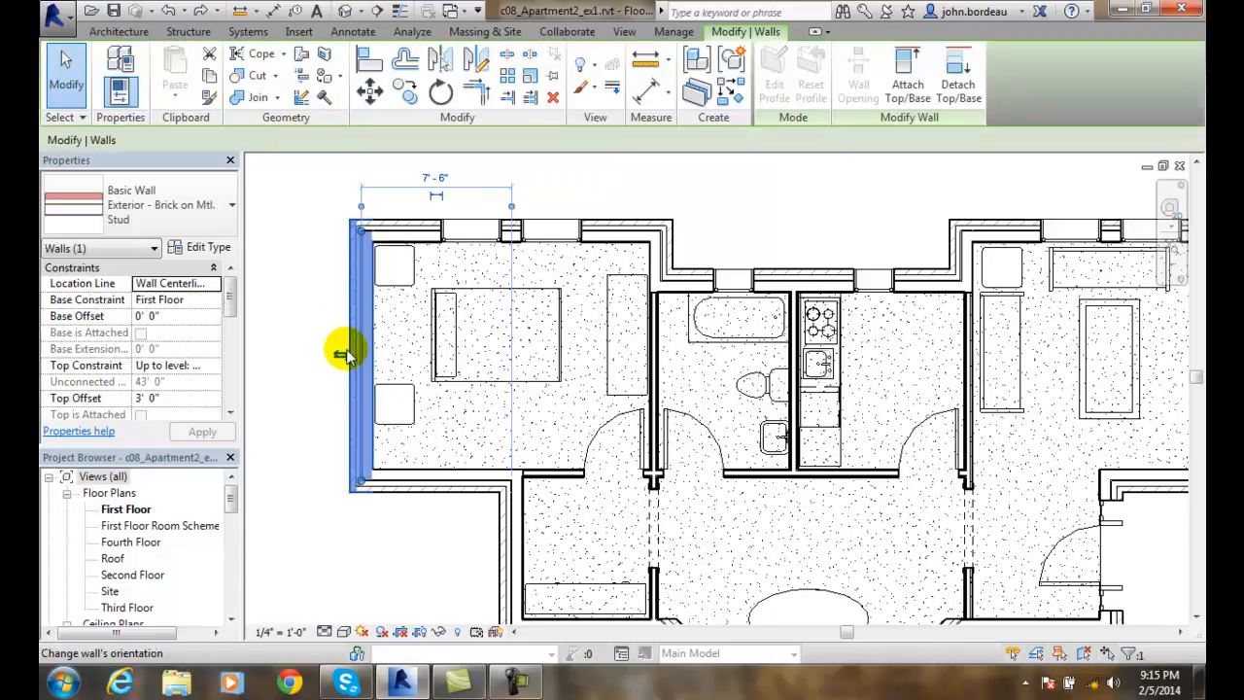
Add the bedroom's top exterior wall to the selection with Ctrl.
left_click(399, 232)
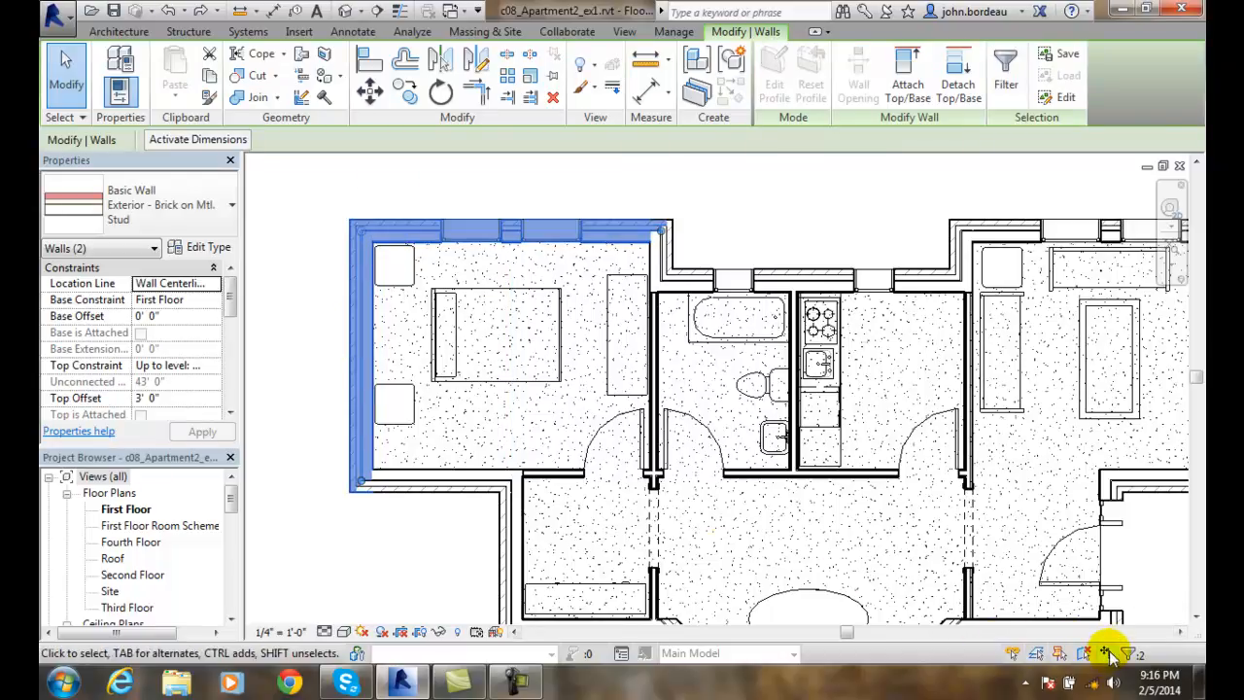
mouse_move(1108, 653)
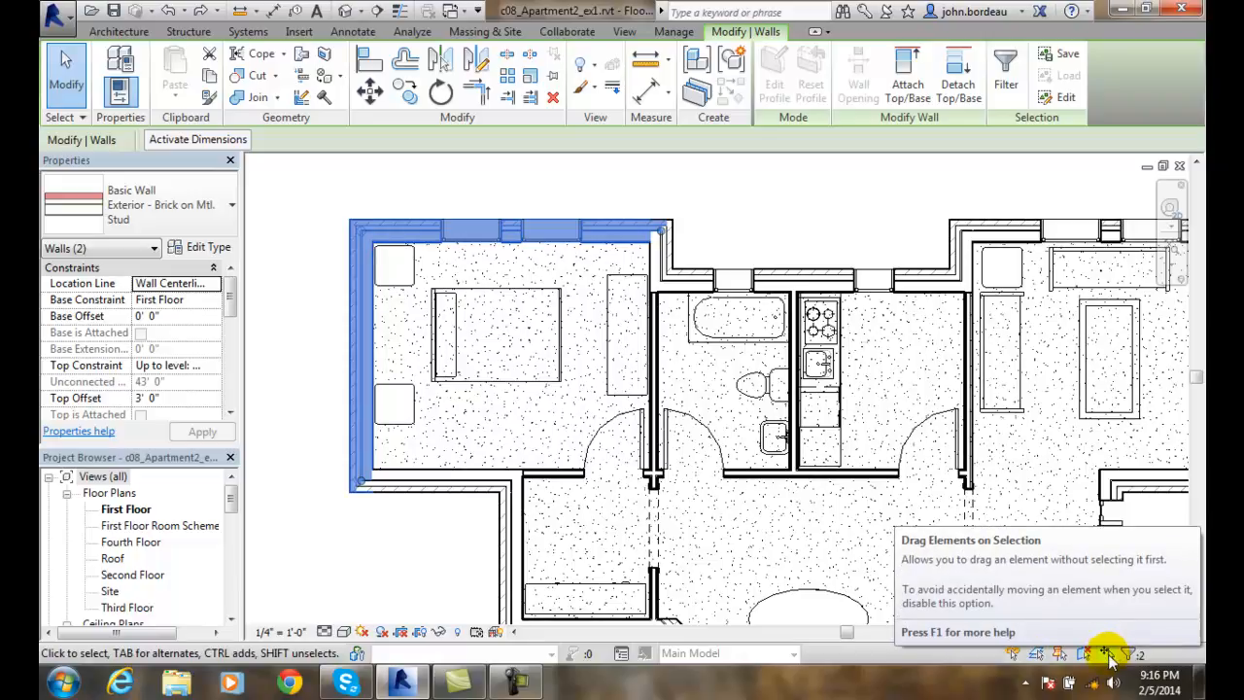
mouse_move(826, 657)
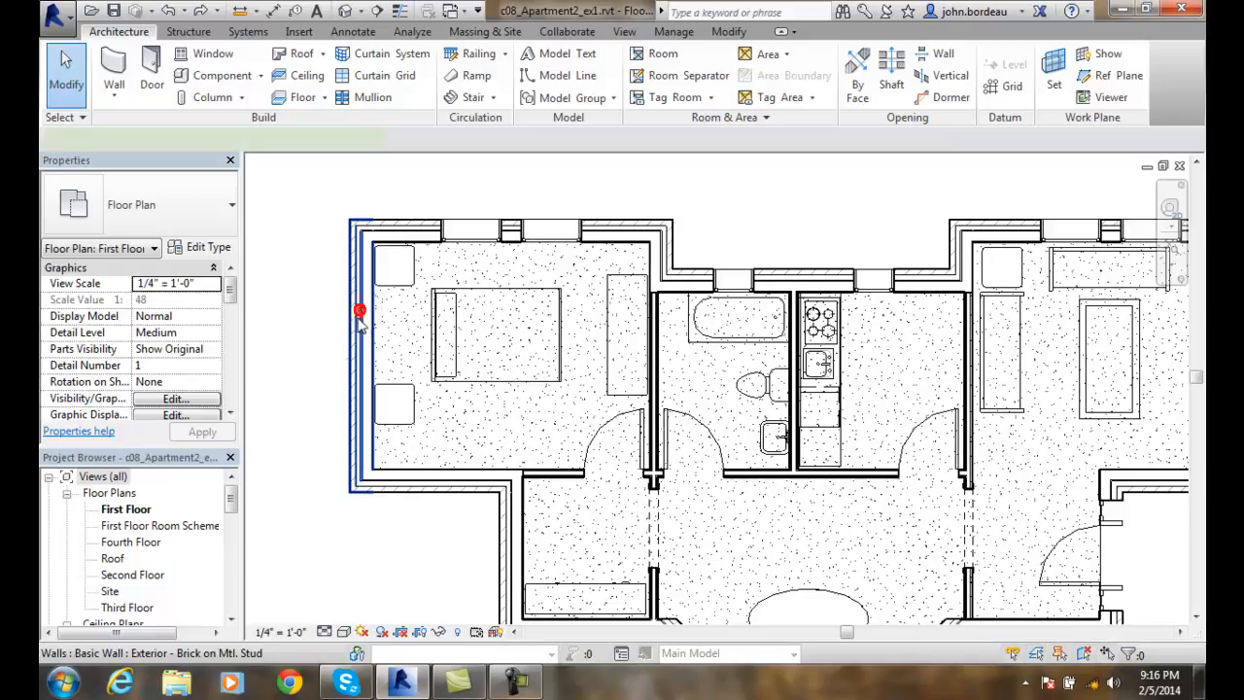
Select the bedroom's left exterior wall, then add the top exterior wall with Ctrl.
left_click(396, 230)
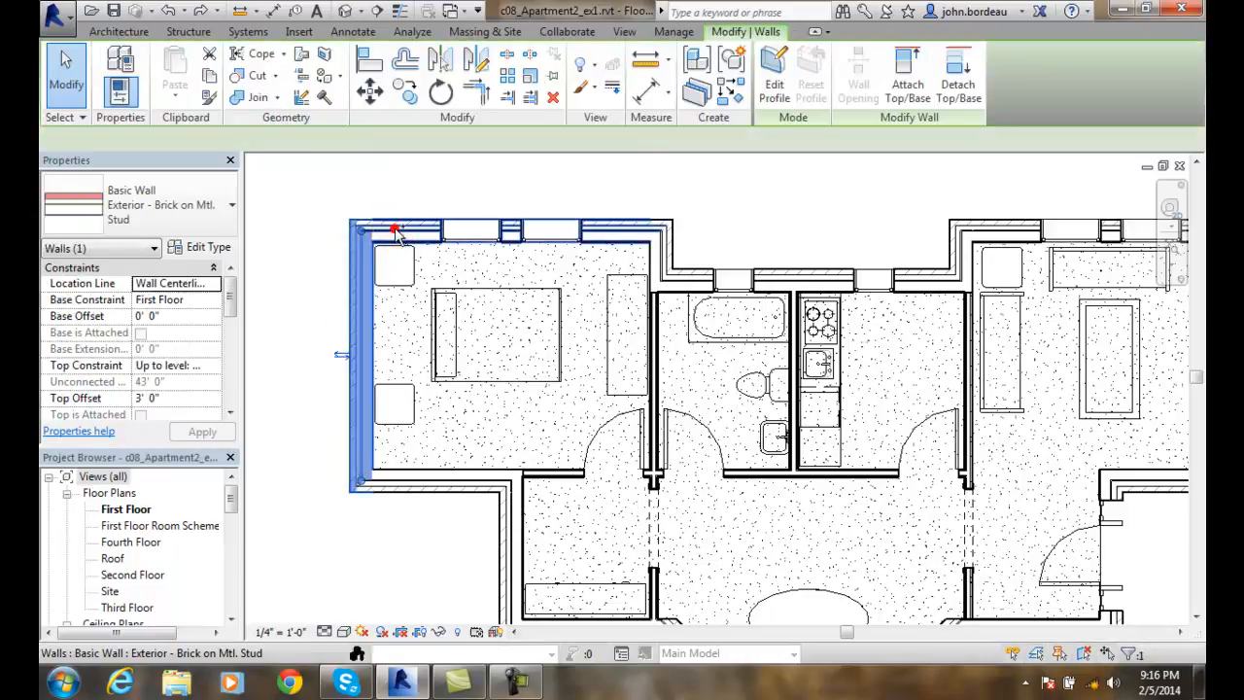
left_click(505, 230)
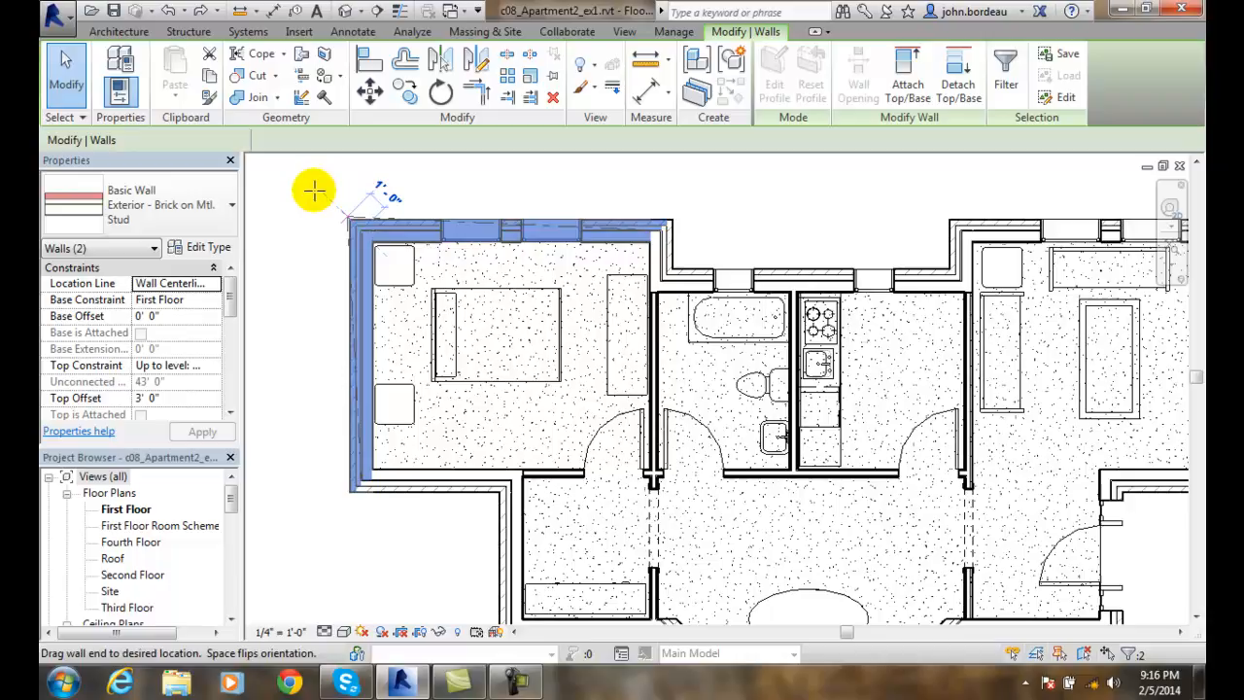
Drag the walls' shared top-left corner up and left so both walls run at an angle.
left_click_drag(350, 218, 311, 185)
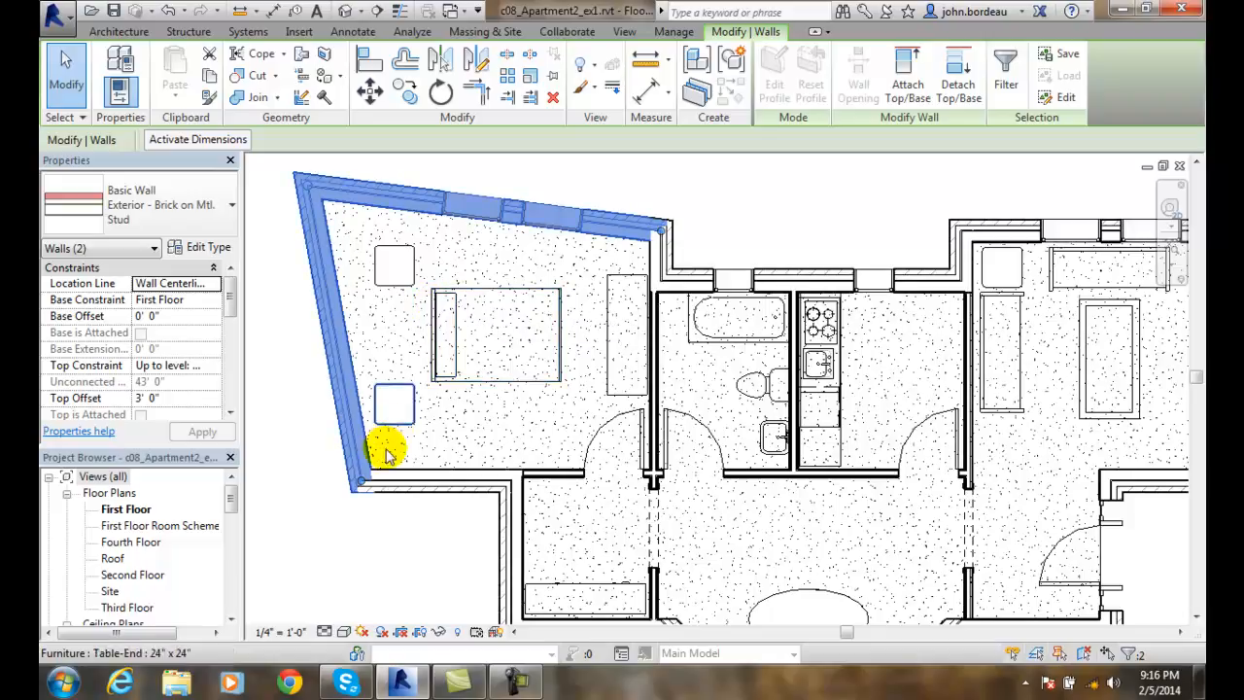
mouse_move(309, 501)
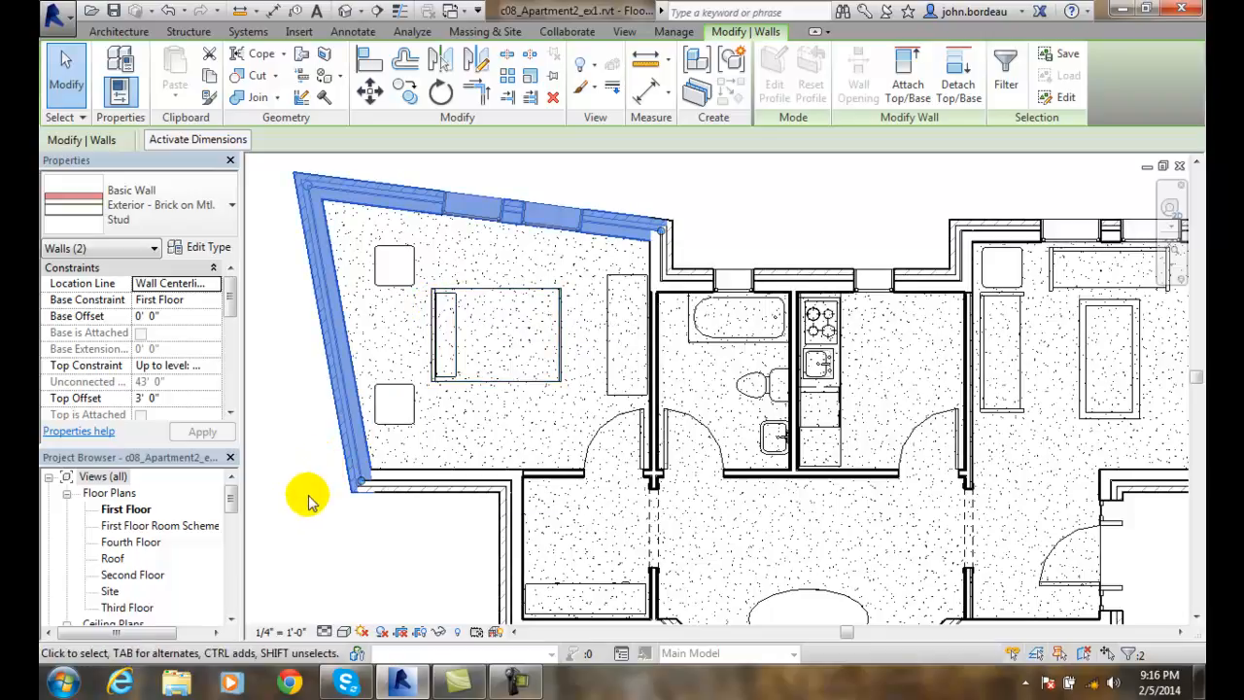
mouse_move(315, 397)
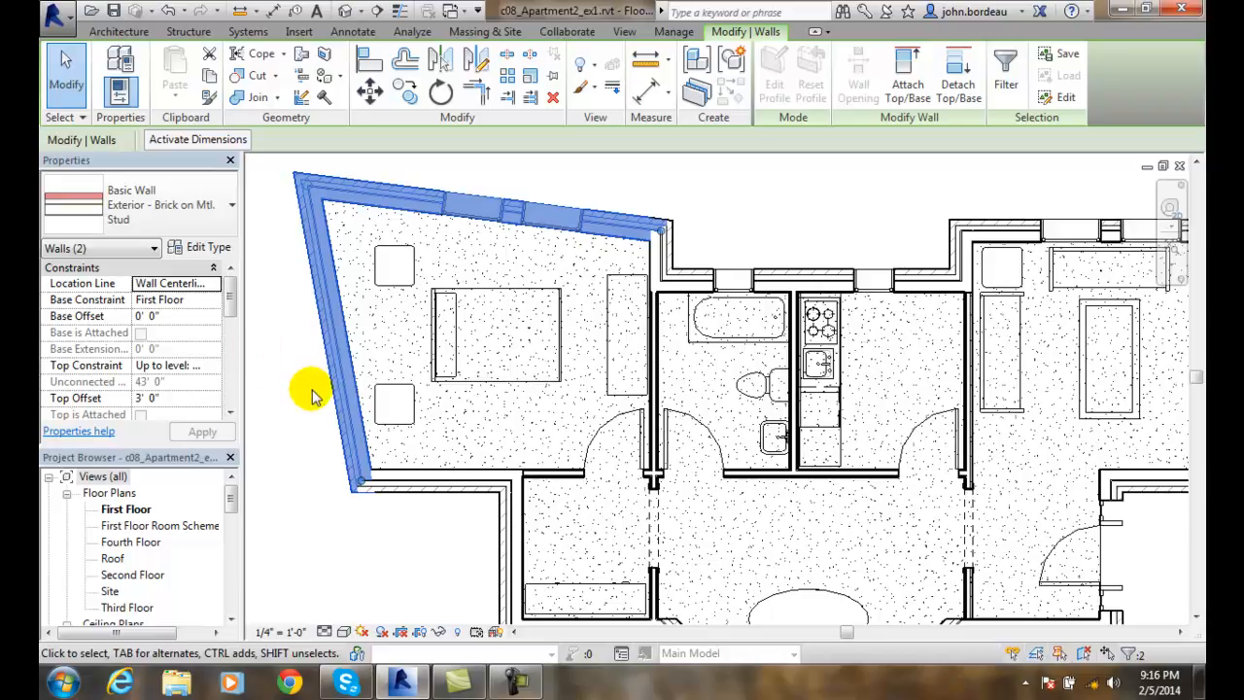
mouse_move(400, 237)
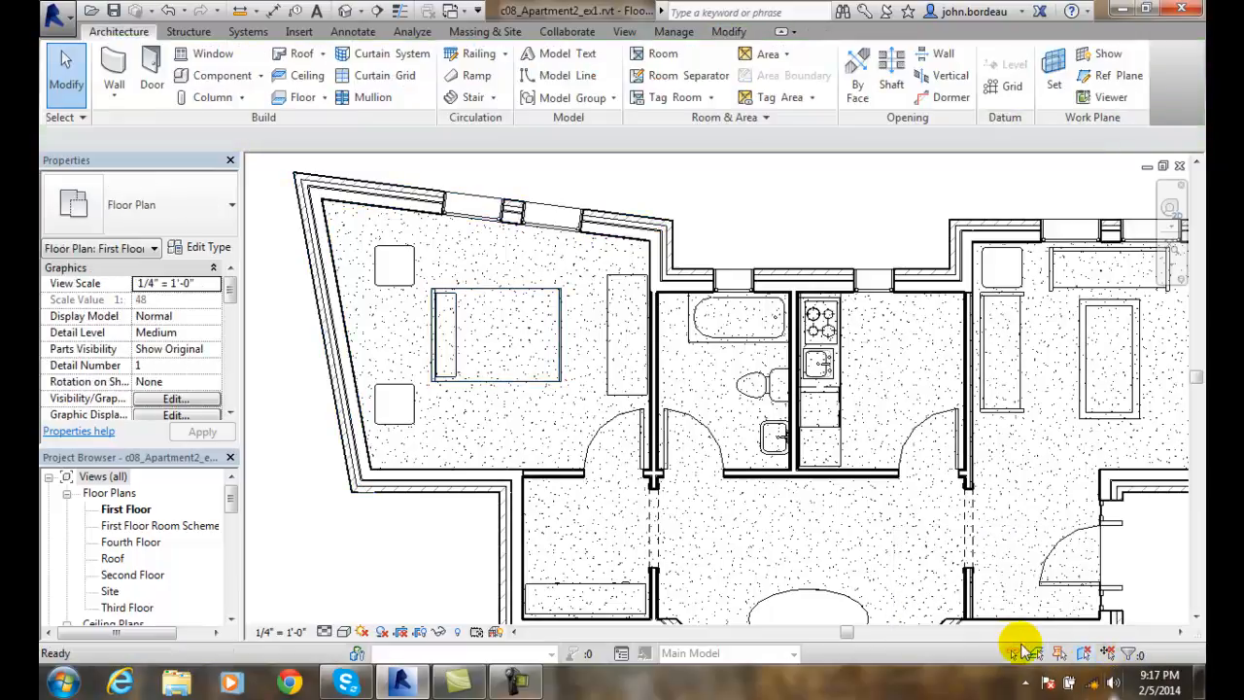
Turn off Drag Elements on Selection in the status bar.
left_click(326, 288)
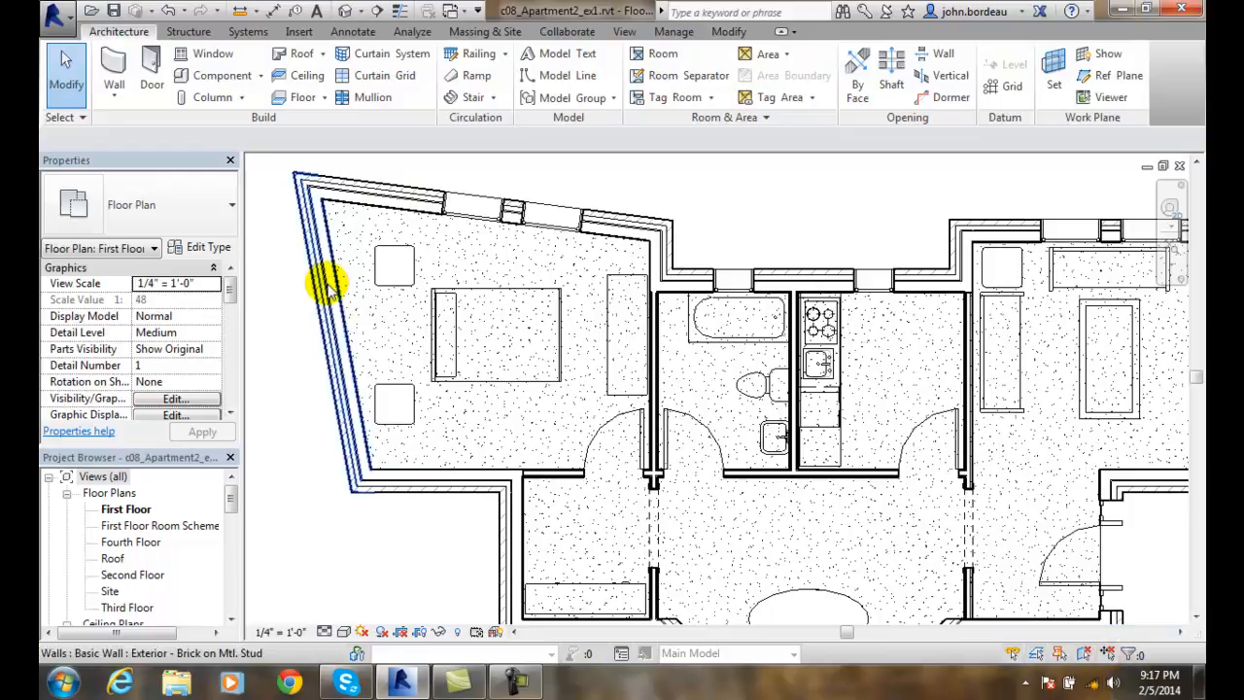
mouse_move(346, 194)
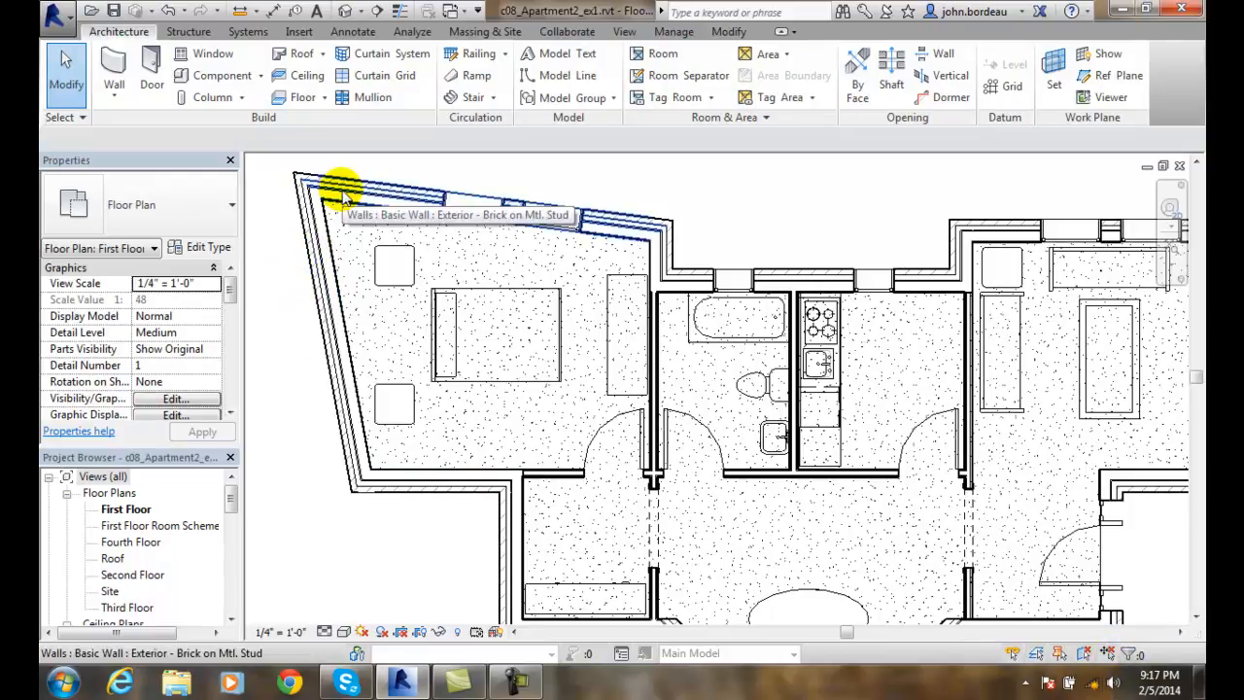